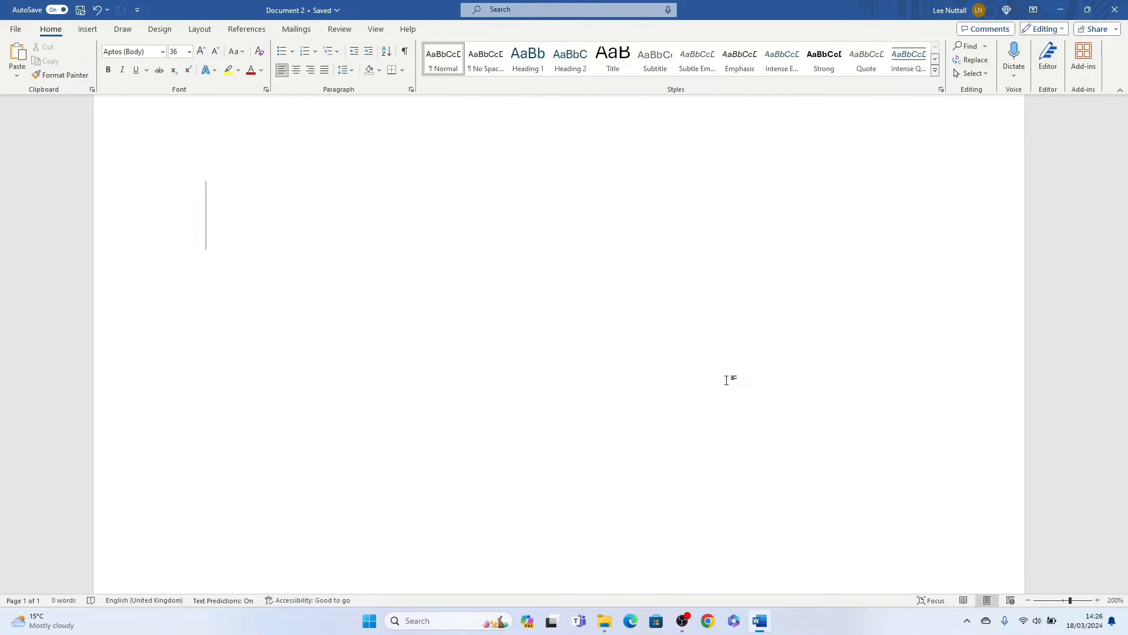
Step: Enter the Unicode hex code D1 for Ñ on the blank page, clearing and retyping it once
text(D1)
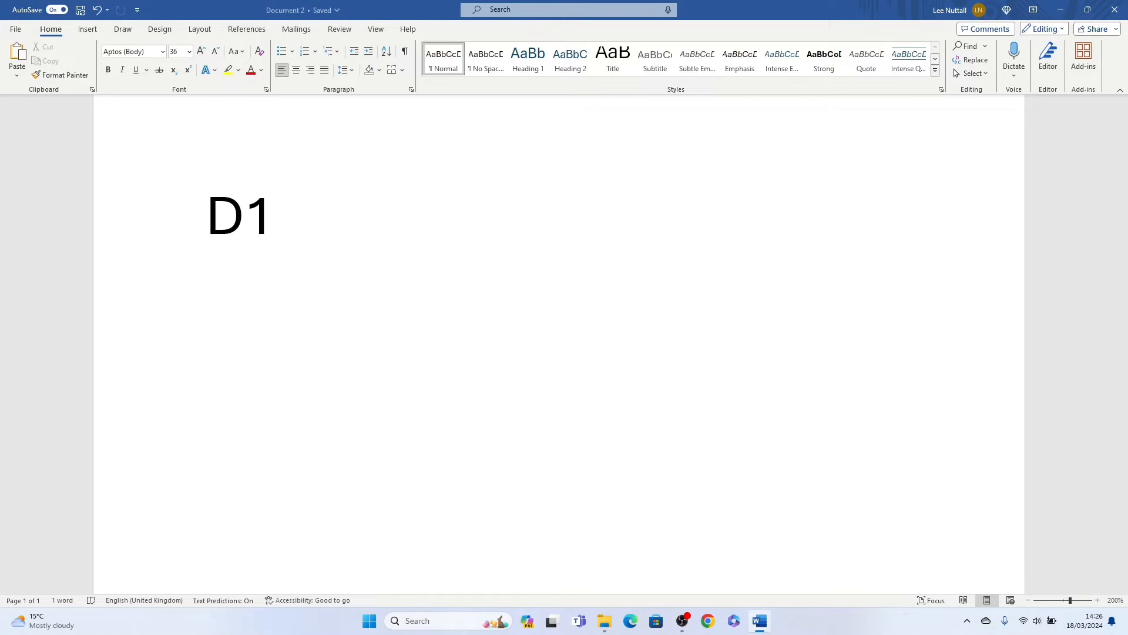
mouse_move(726, 381)
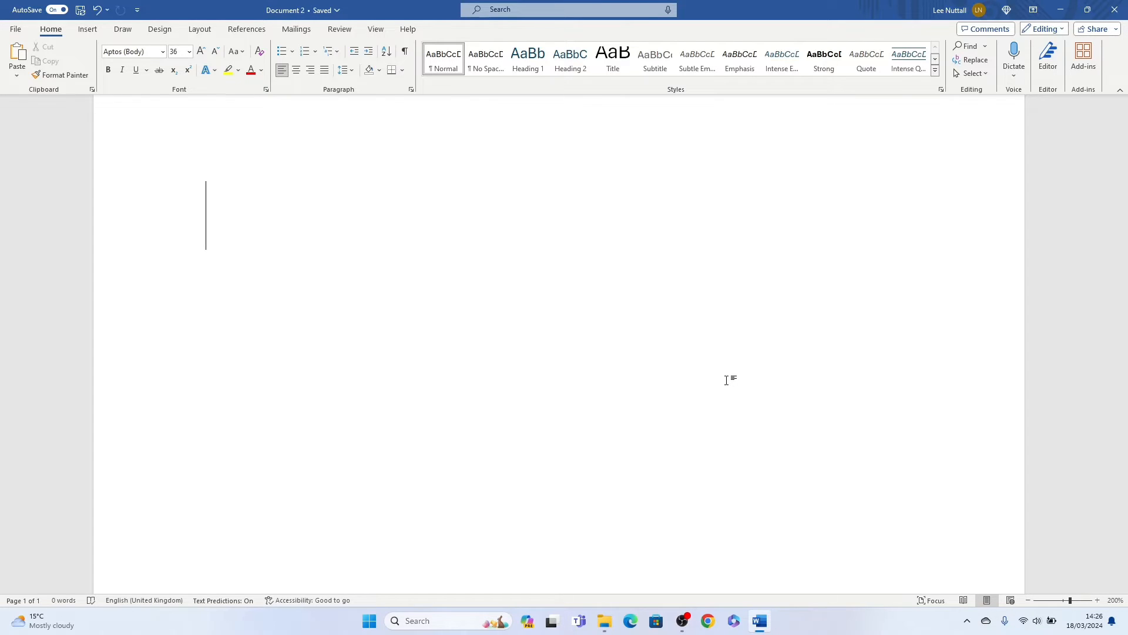
text(D1)
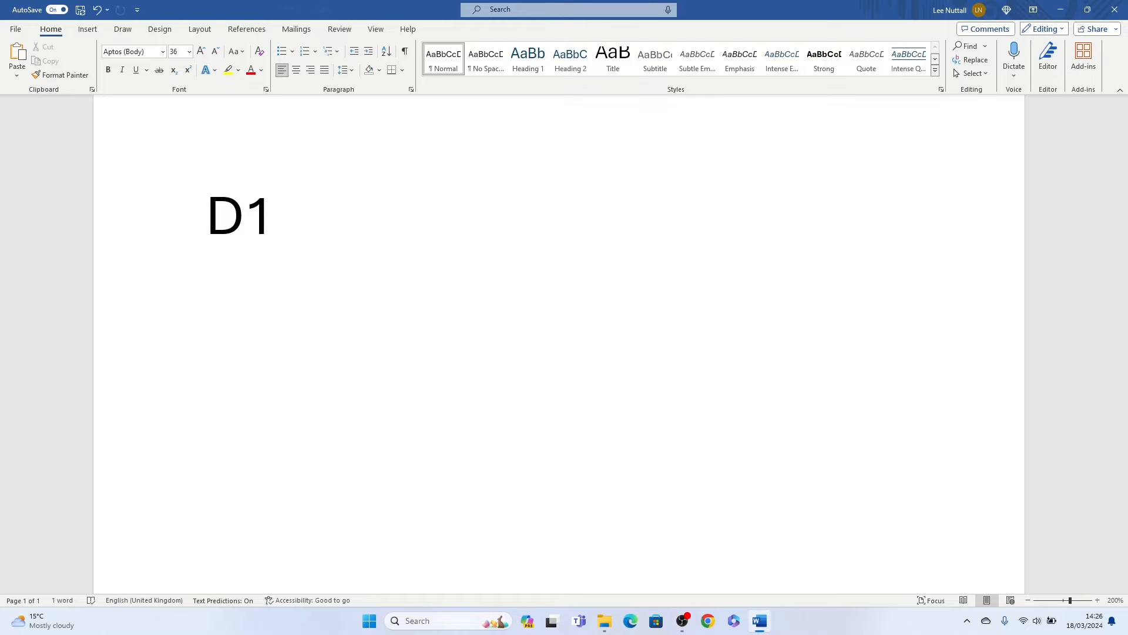
Step: Convert the D1 code into the capital letter Ñ with Alt+X
key(Alt+X)
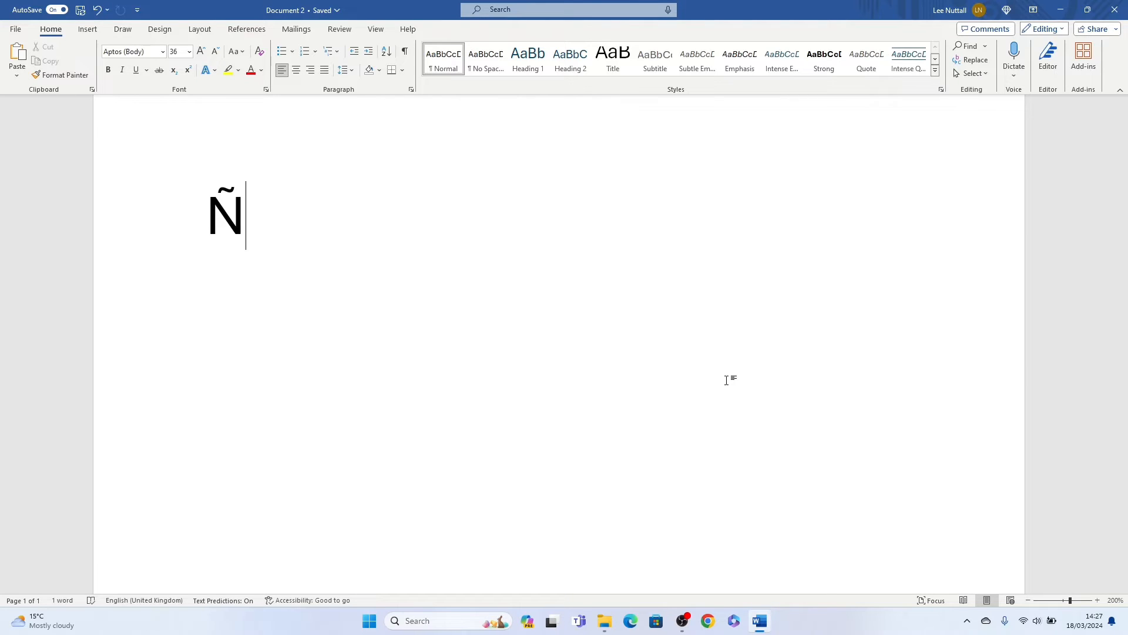
Step: Add the code F1 after Ñ and convert it into a small ñ
text(F1)
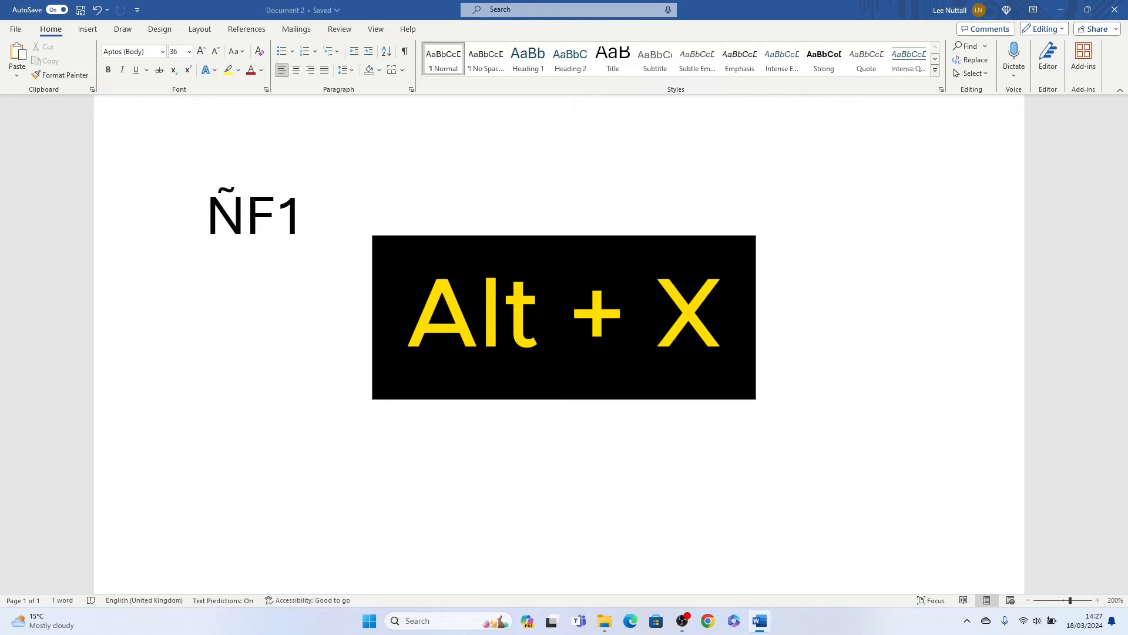
key(alt+x)
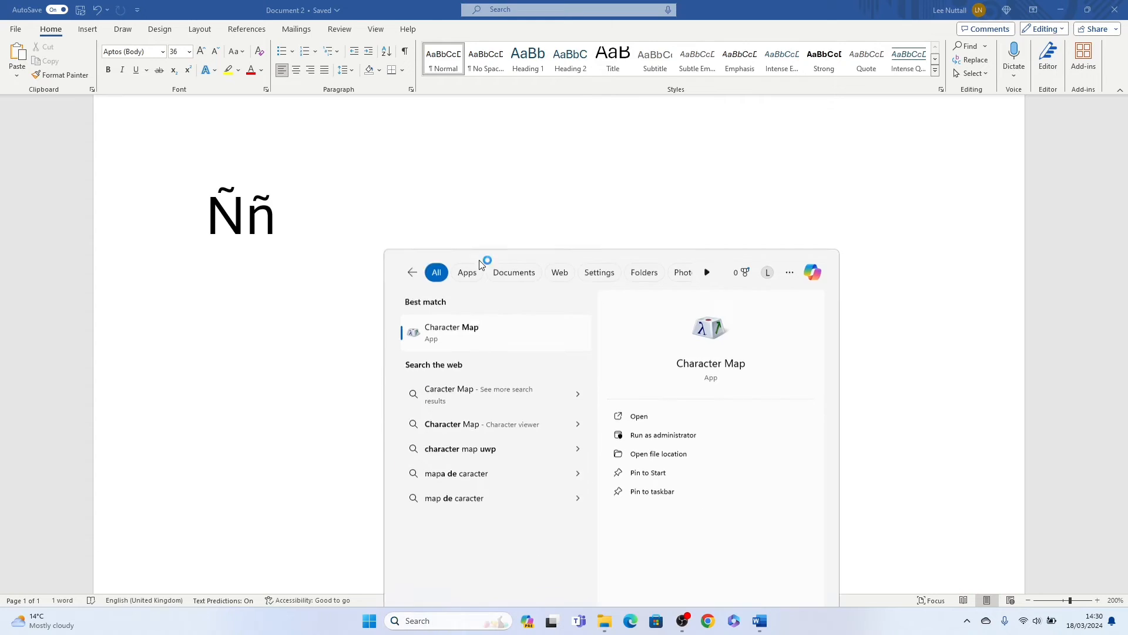
Step: Launch Character Map from the Best match search result
click(482, 267)
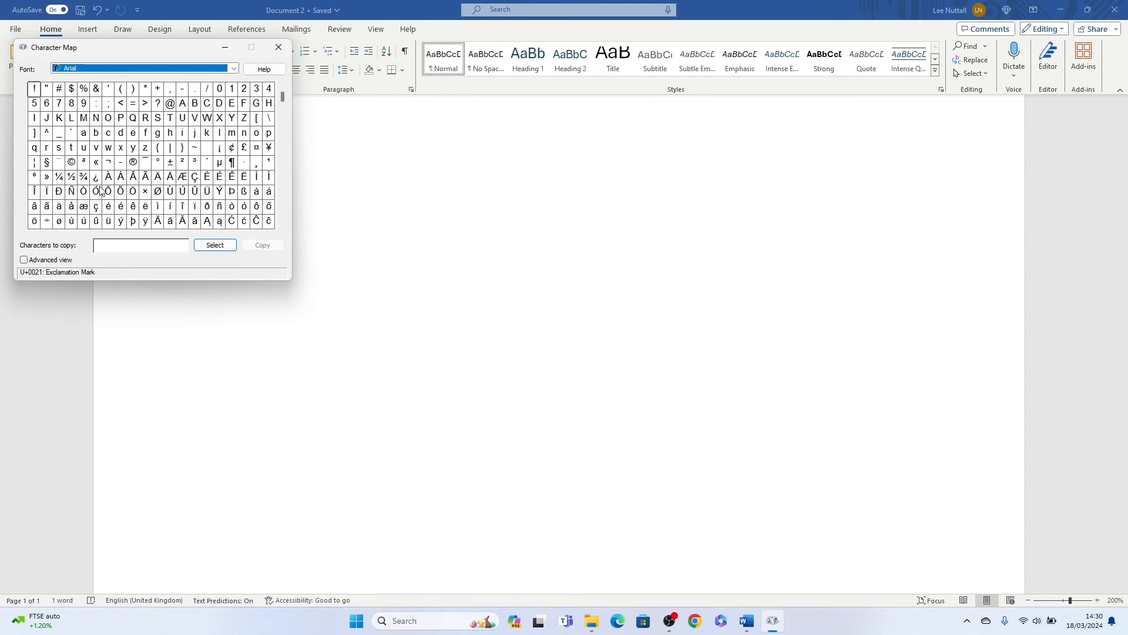
Step: Select the Arial capital Ñ in the grid and add it to the characters to copy
click(71, 190)
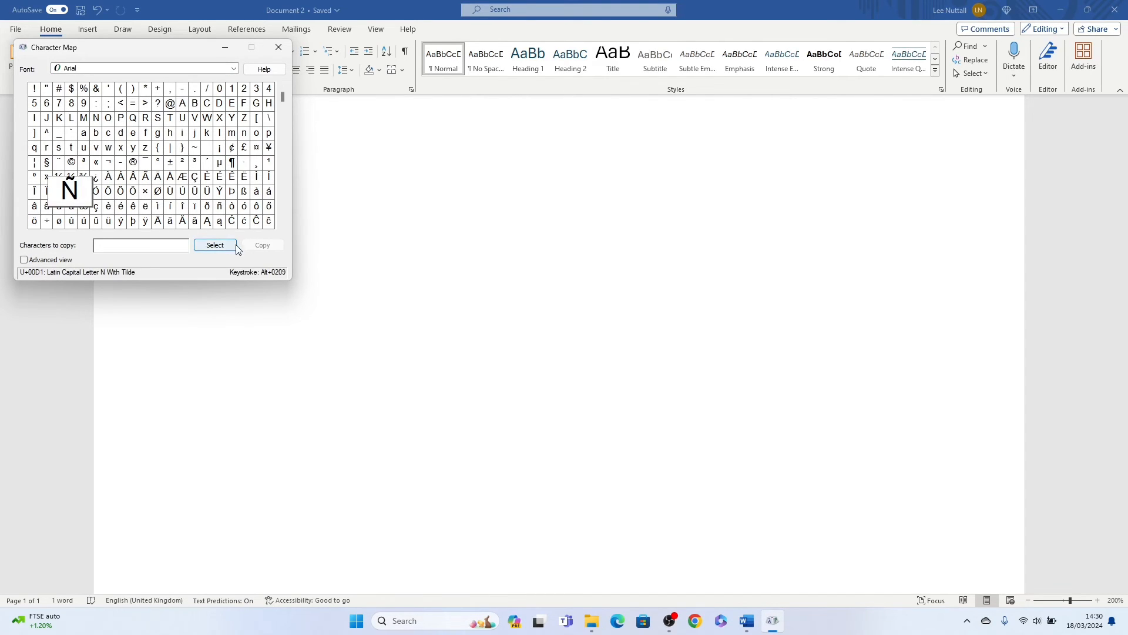
click(214, 245)
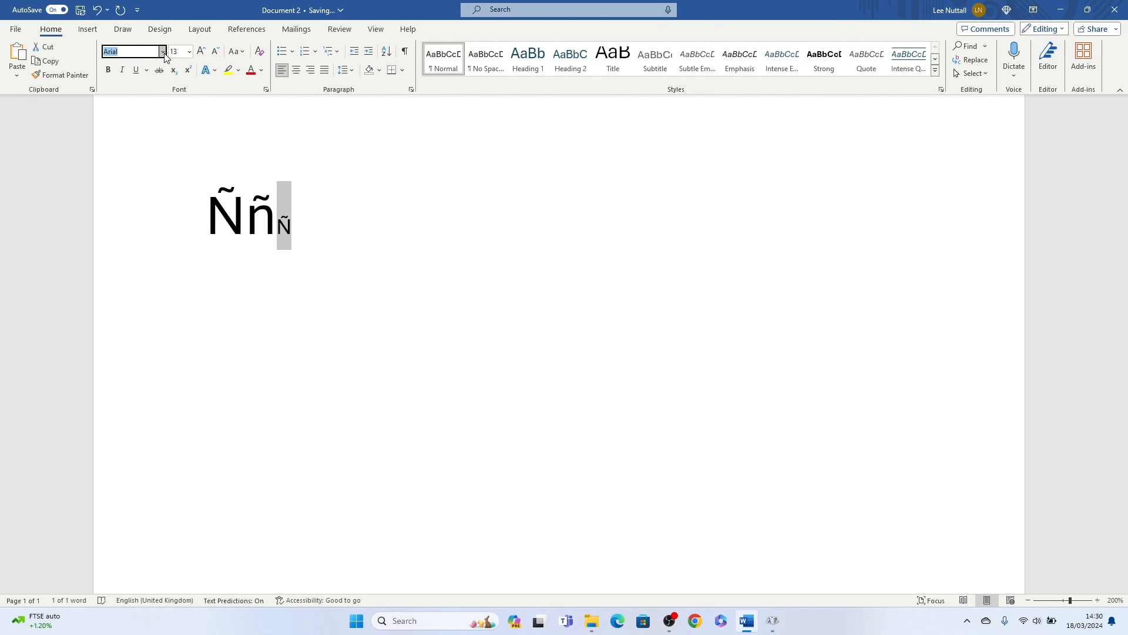
Step: Confirm the pasted Ñ is Arial and resize it to 24 pt
click(163, 51)
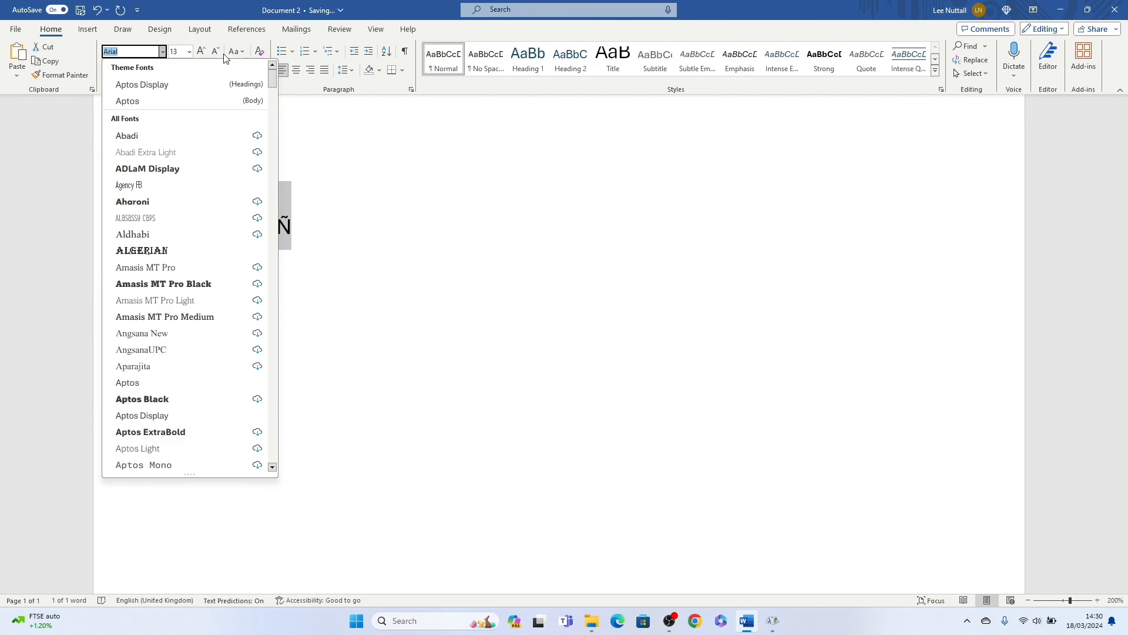
click(191, 51)
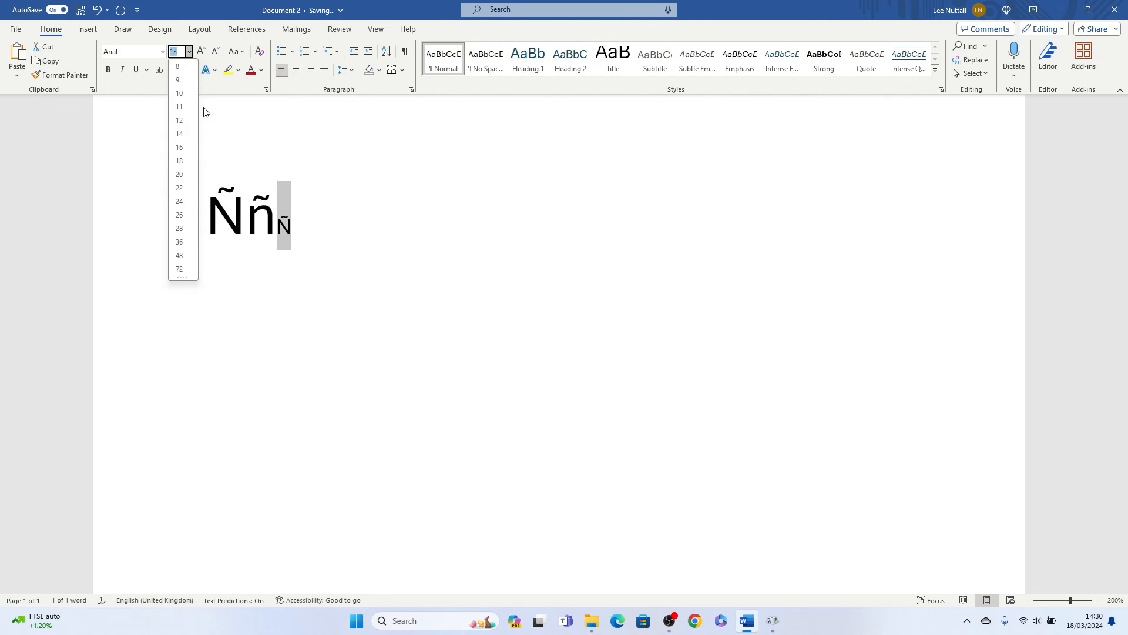
click(179, 201)
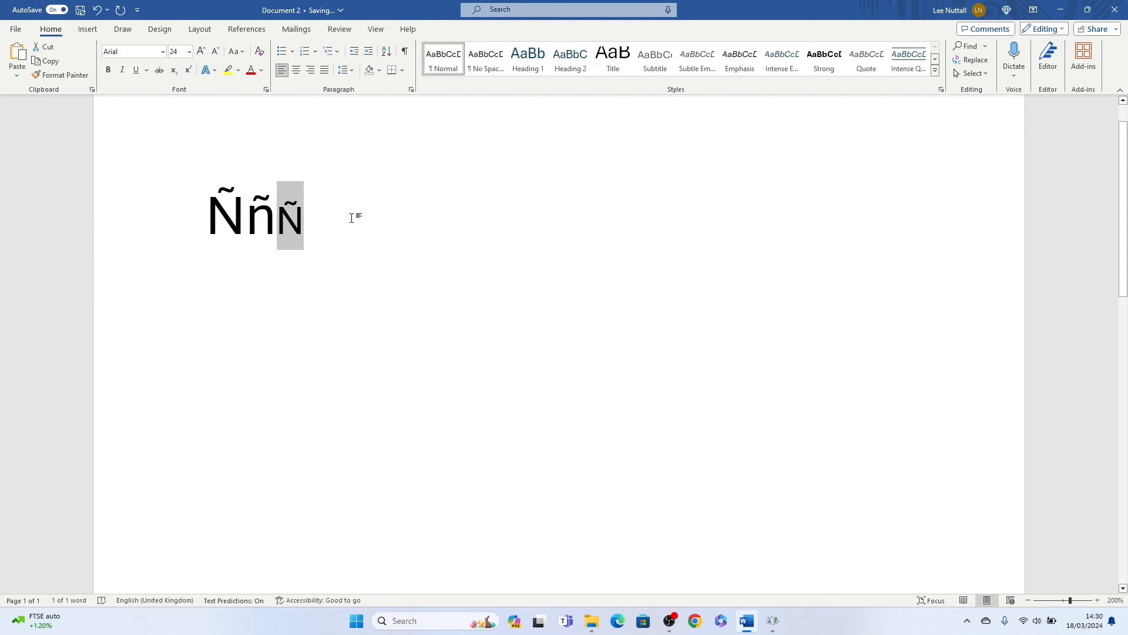
click(305, 221)
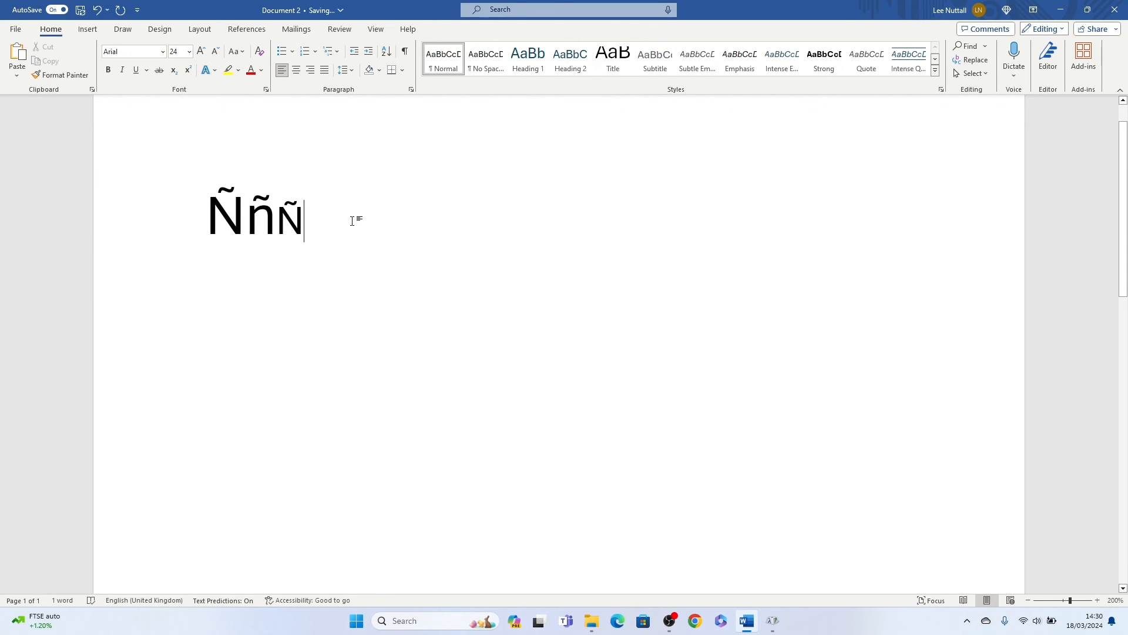